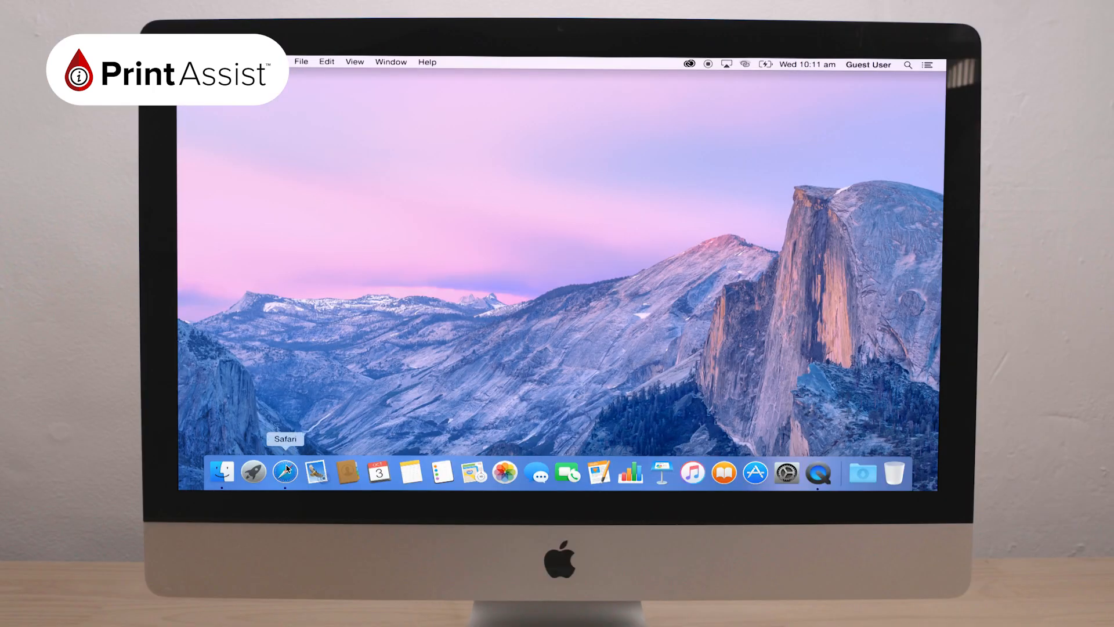
Launch Safari and go to canon.com to load the Canon Australia homepage.
click(285, 472)
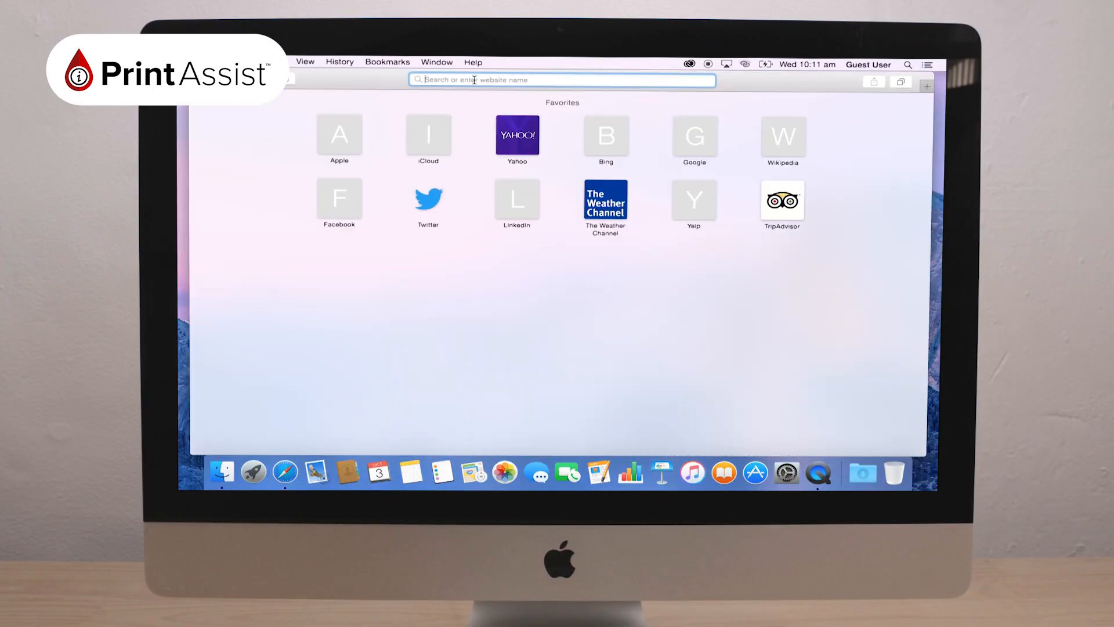
text(canon.com.au)
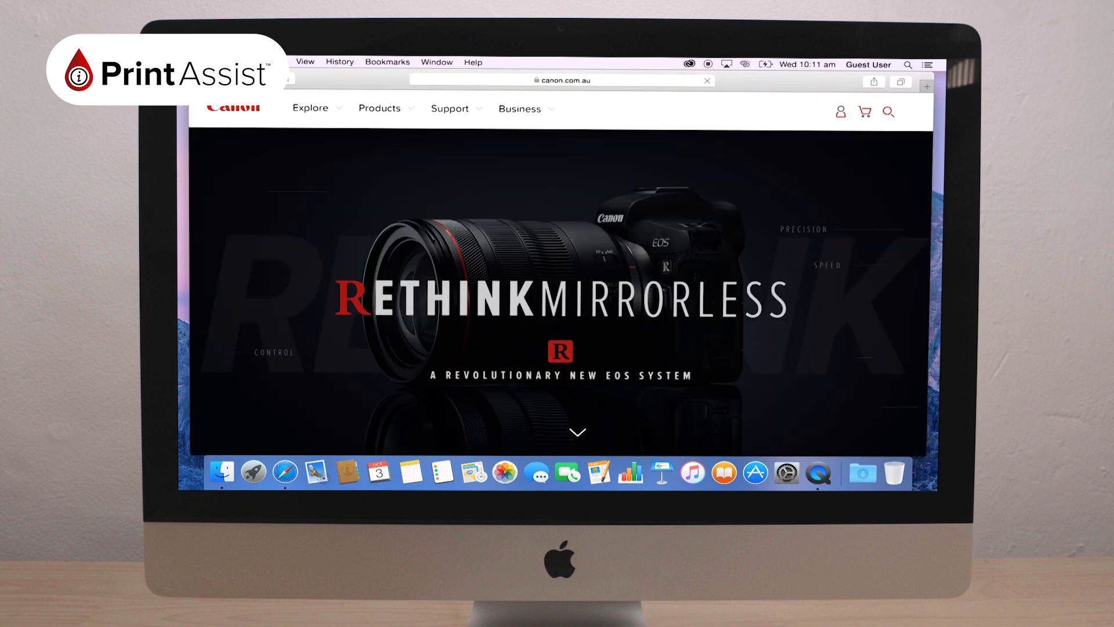
Through Support, drivers and downloads, download the TR4500 series Software Package (Mac).
click(448, 108)
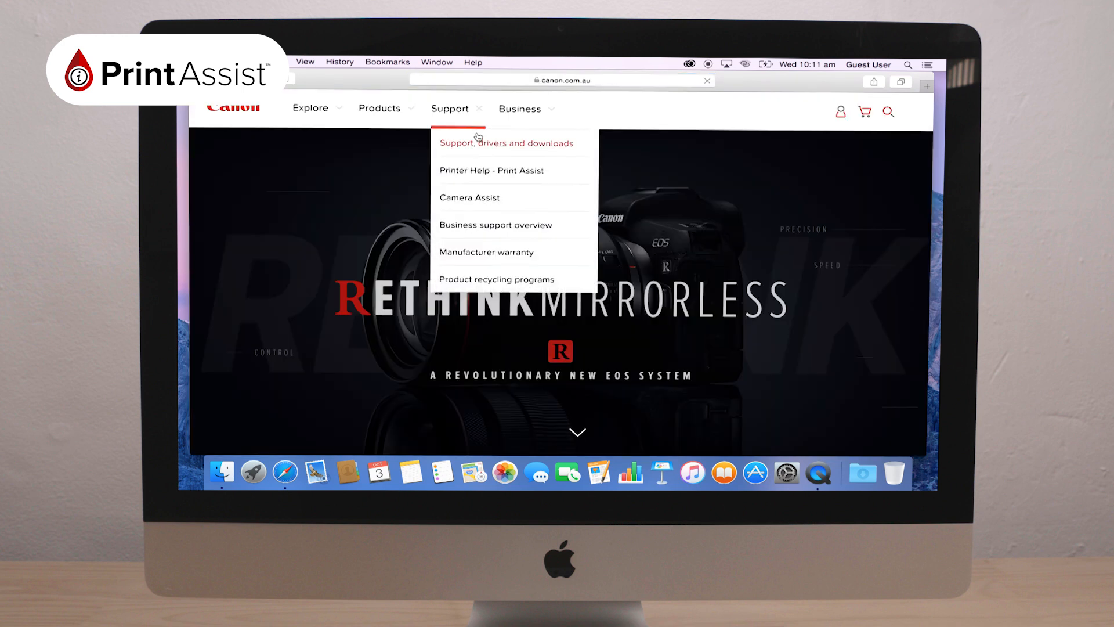
click(504, 143)
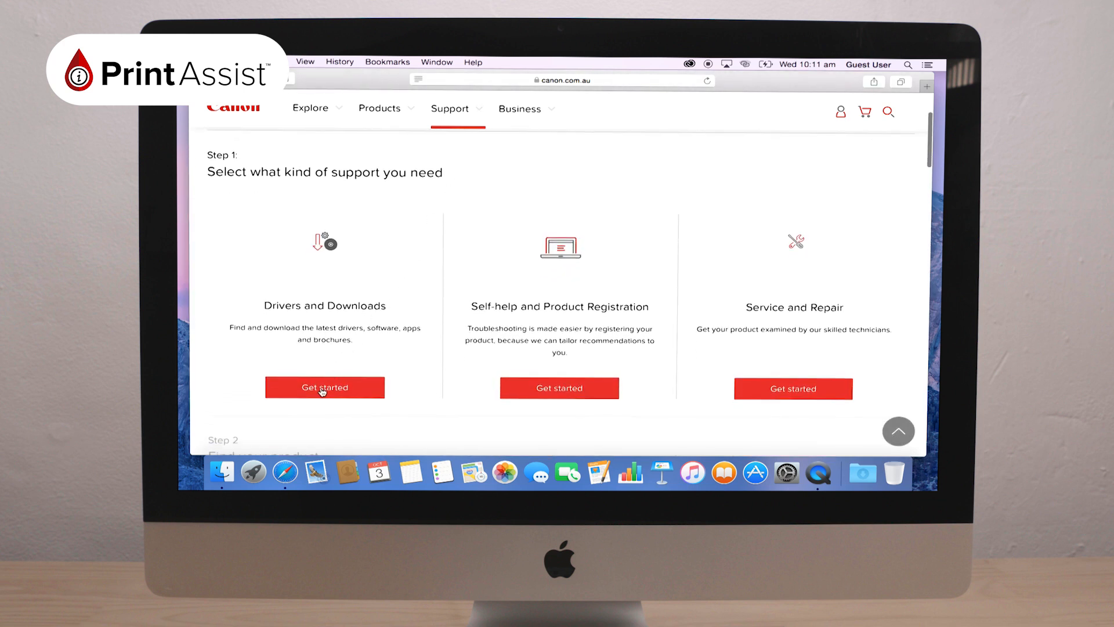
click(324, 387)
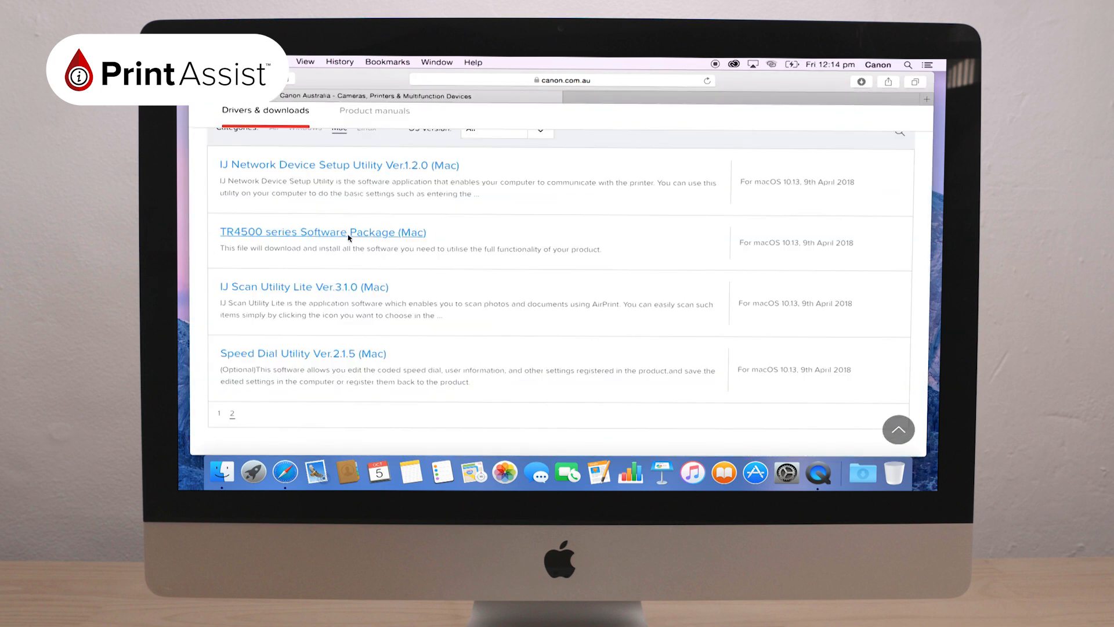
click(323, 232)
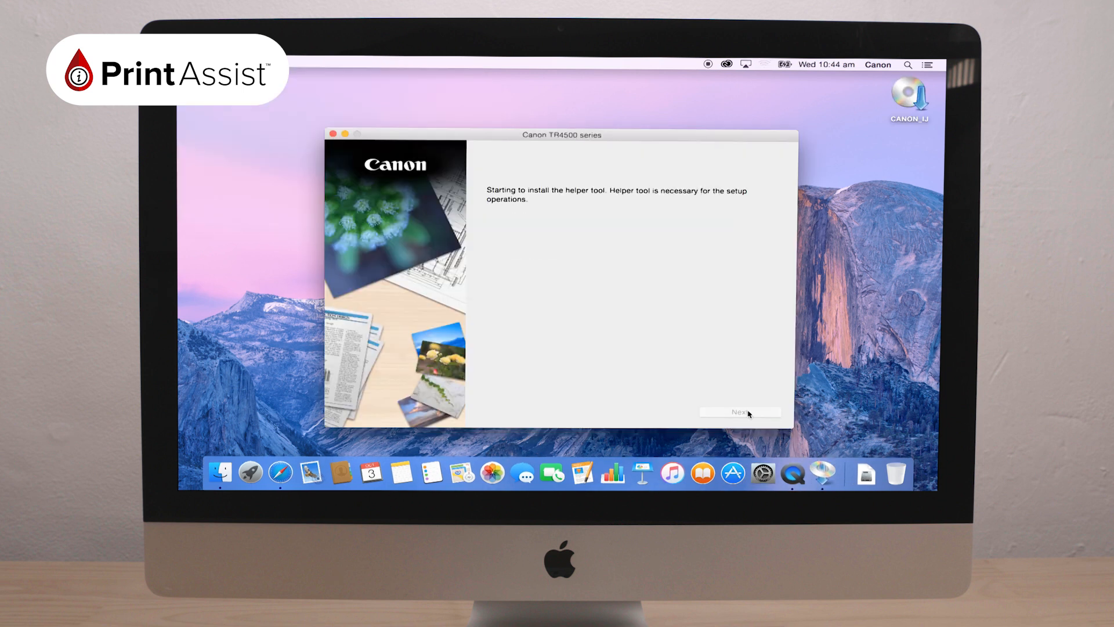
Continue past the helper tool and Before You Continue screens, then accept the License Agreement.
click(740, 413)
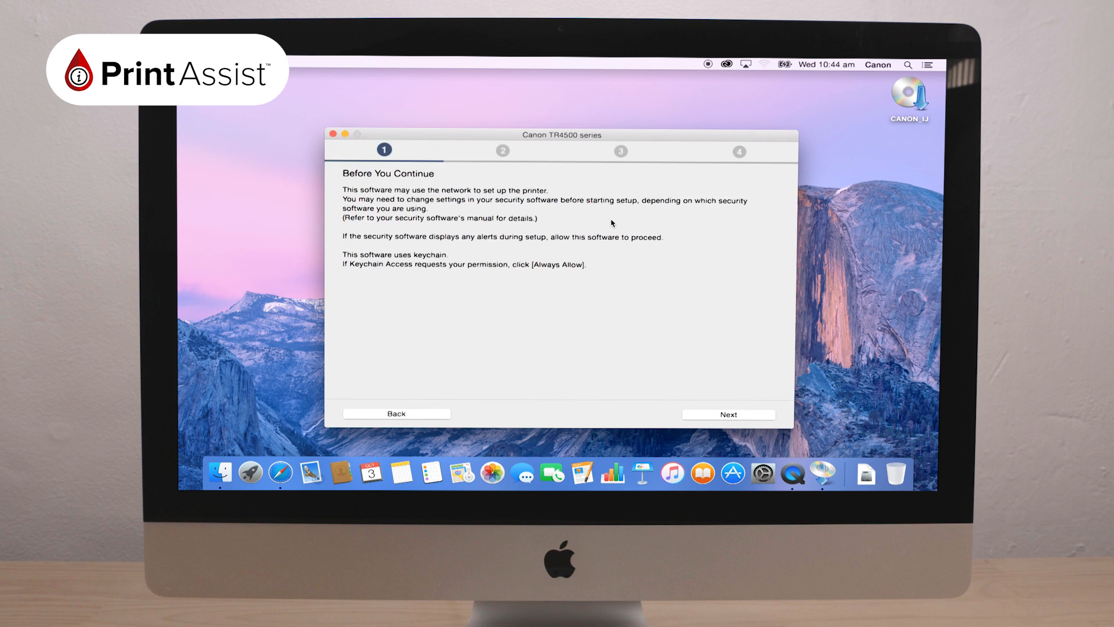
click(727, 414)
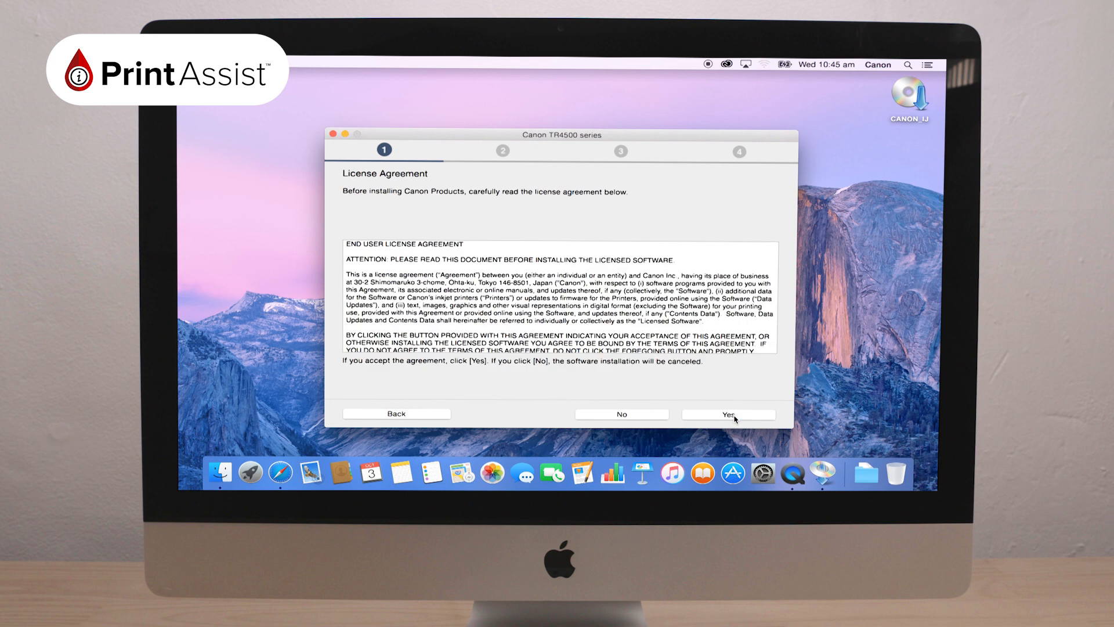
click(729, 414)
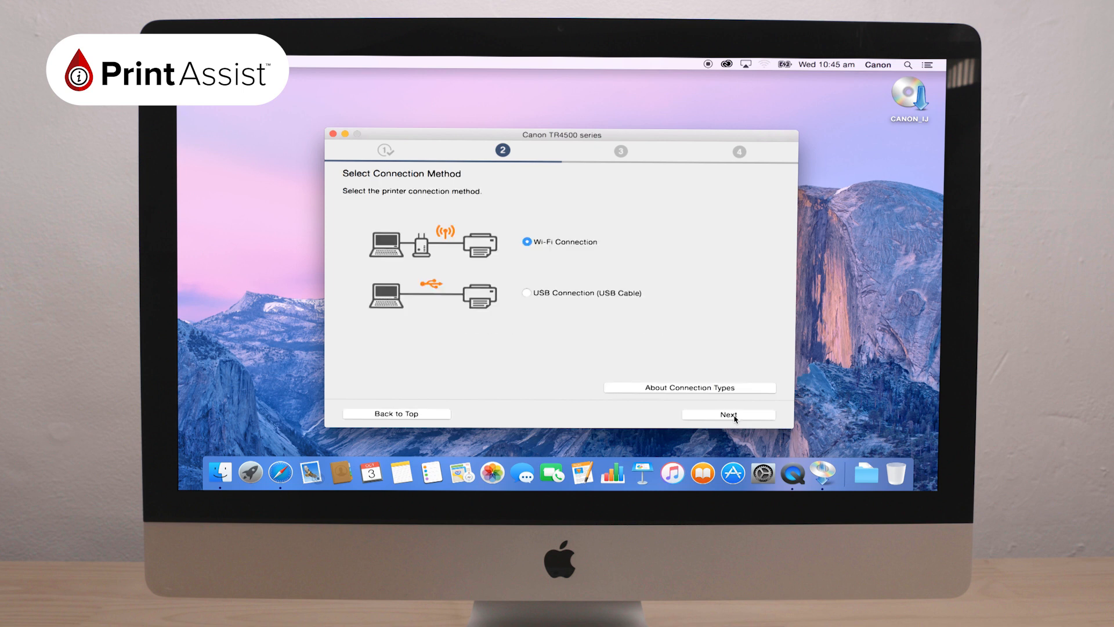
Choose USB Connection (USB Cable) and continue once the printer is cabled.
click(527, 292)
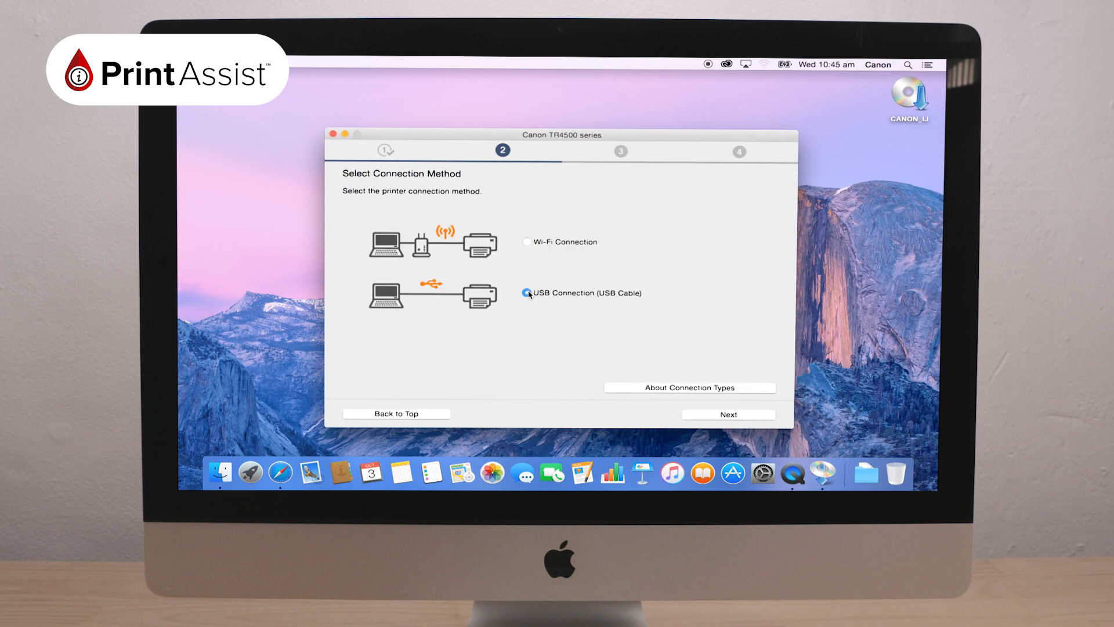
click(728, 414)
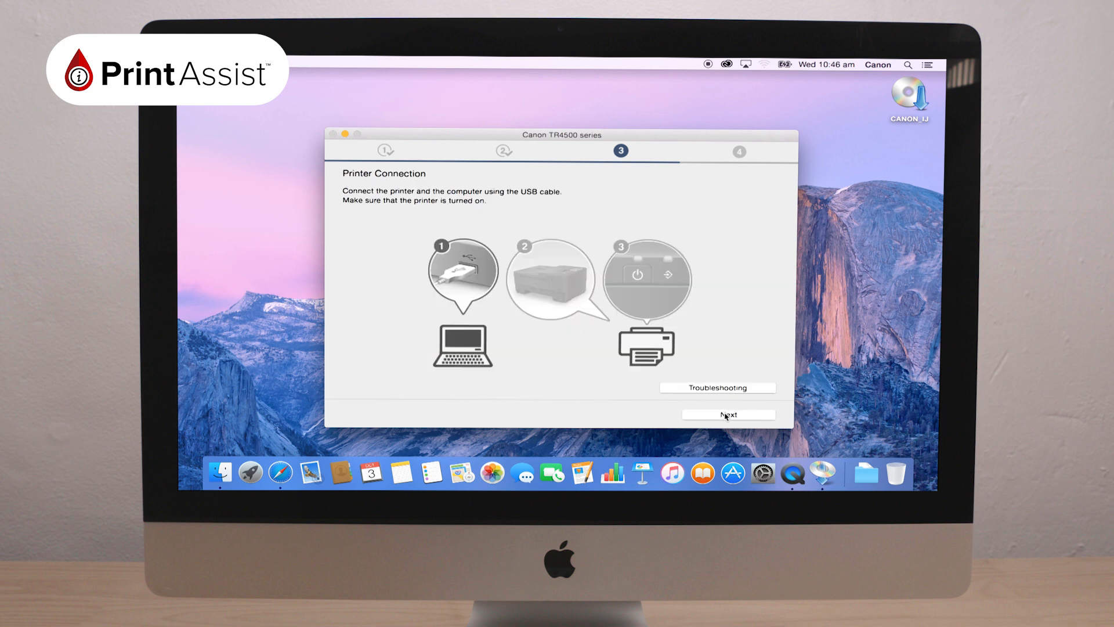
click(727, 415)
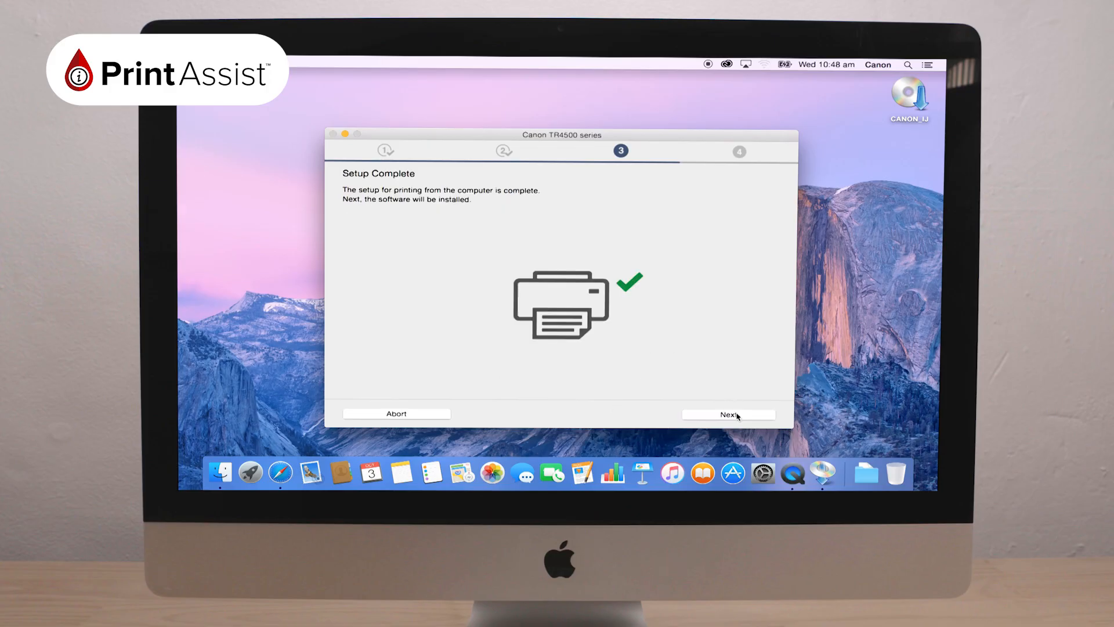
Proceed through Setup Complete, the Software Installation List, and the smartphone printing screen.
click(728, 414)
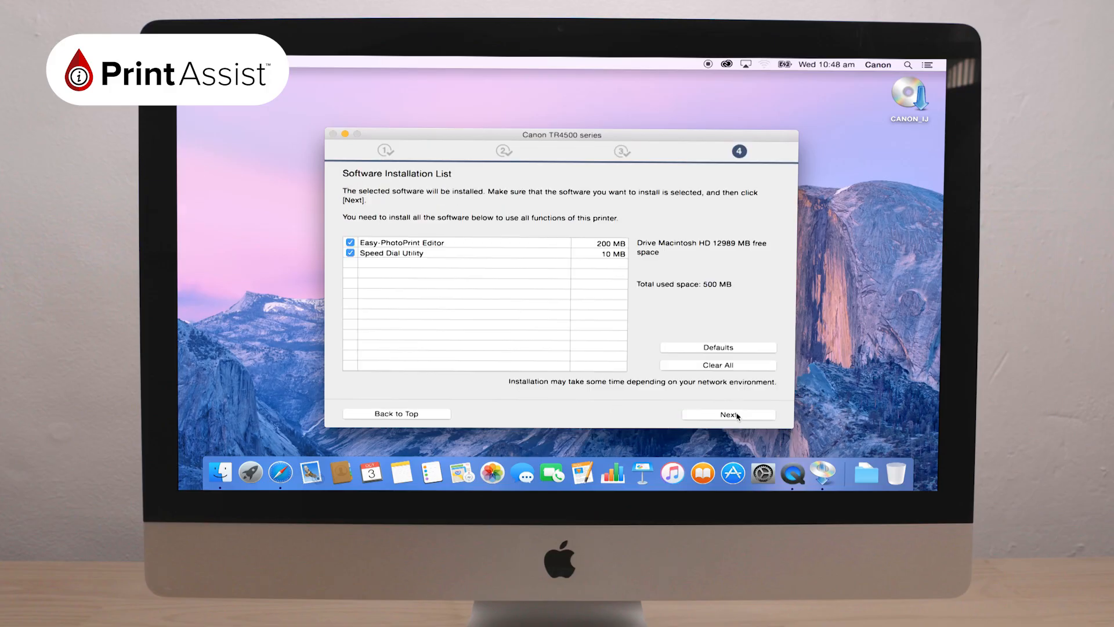
click(728, 414)
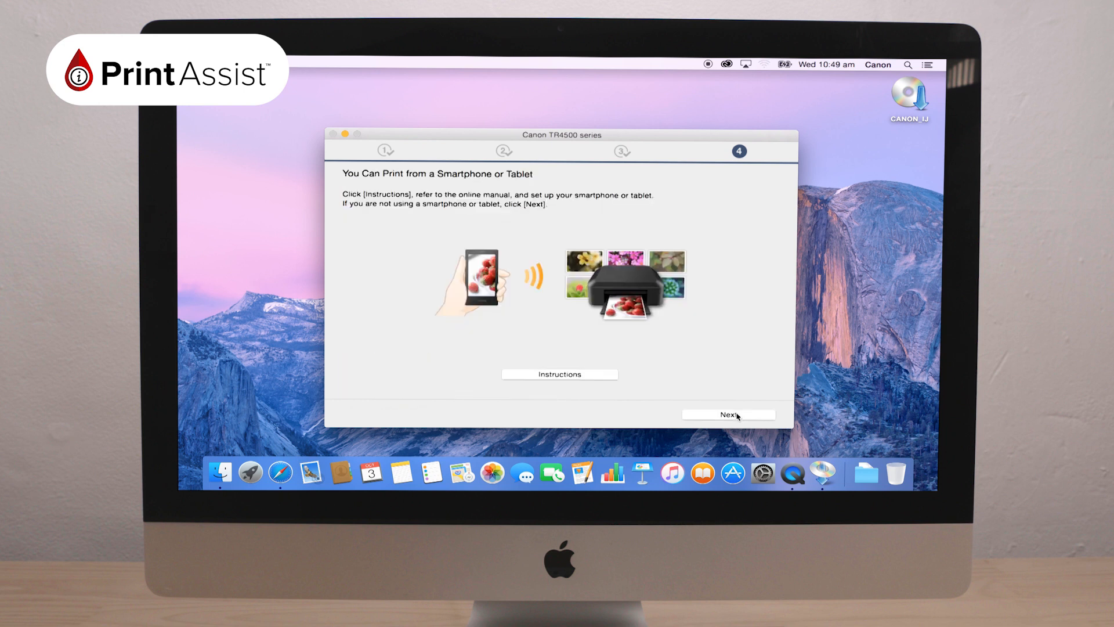
click(728, 414)
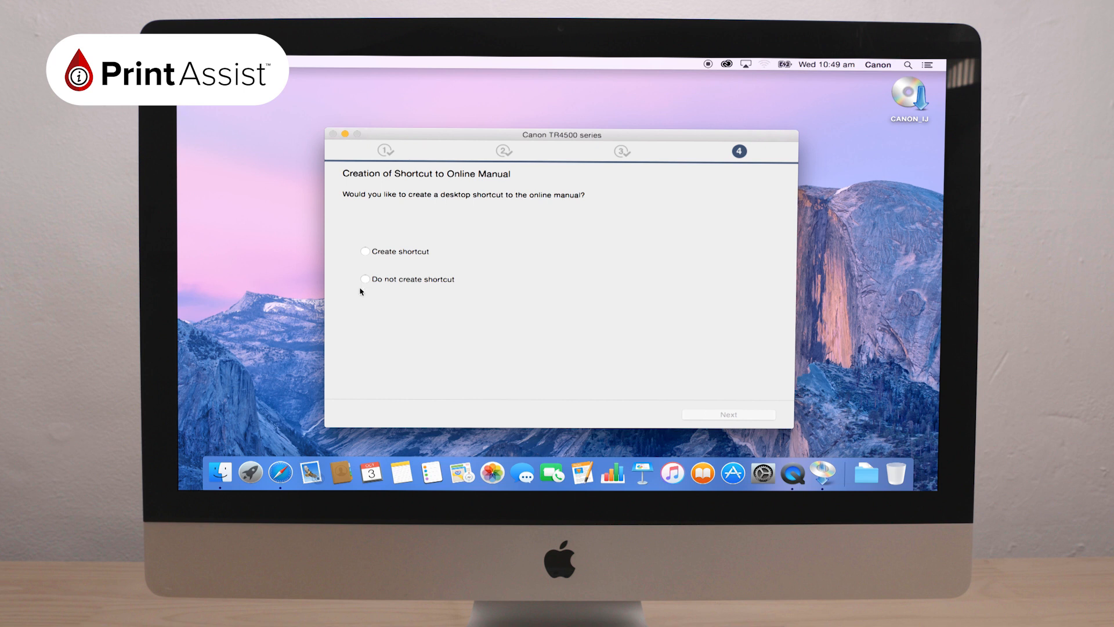